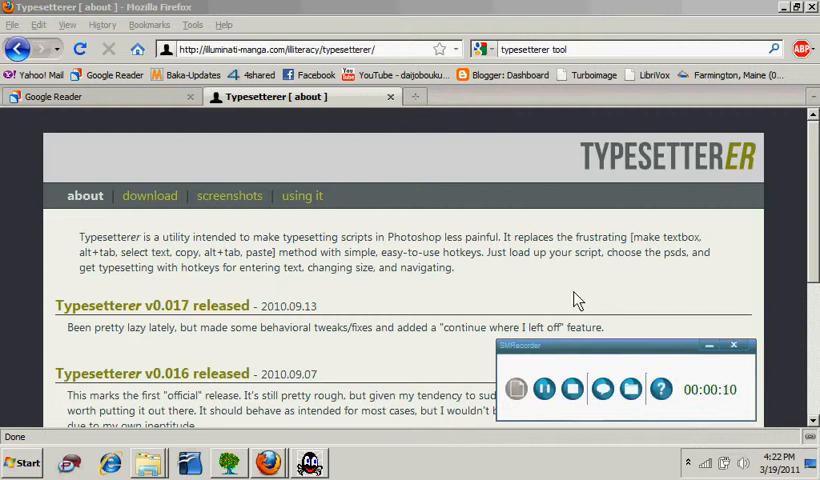
{"action": "mouse_move", "coordinate": [604, 184]}
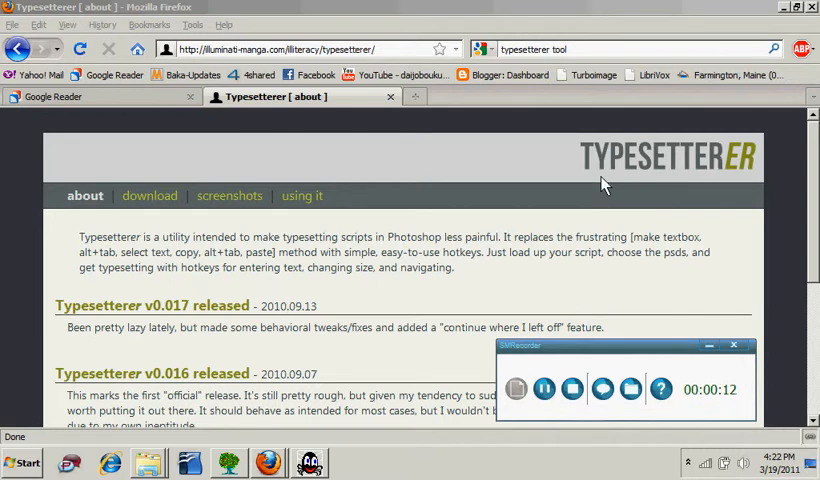
{"action": "mouse_move", "coordinate": [552, 190]}
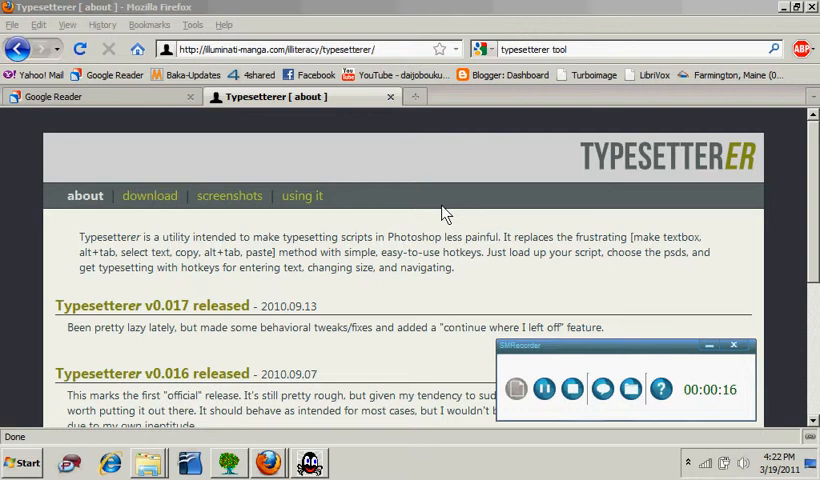
{"action": "mouse_move", "coordinate": [368, 164]}
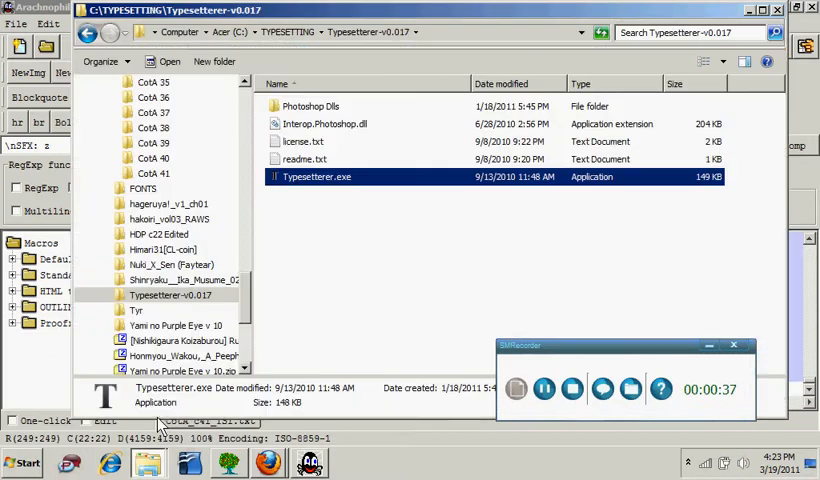
{"action": "mouse_move", "coordinate": [332, 236]}
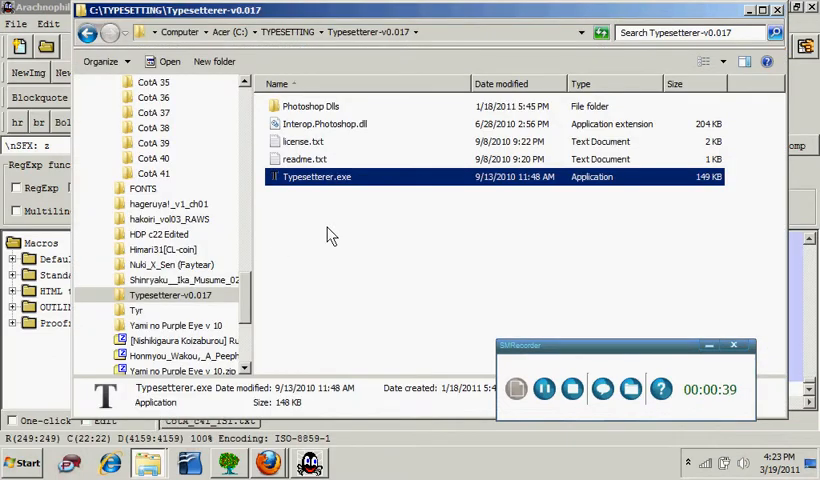
- Launch Typesetterer.exe from the Typesetterer-v0.017 folder
{"action": "double_click", "coordinate": [316, 176]}
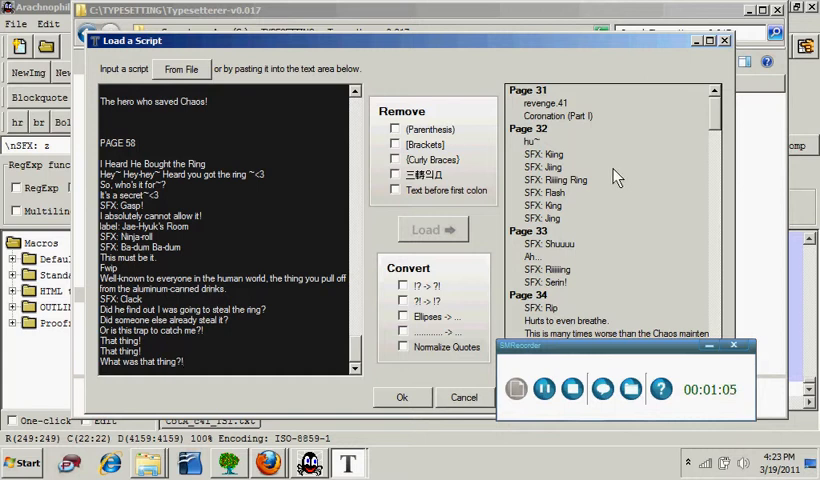
{"action": "mouse_move", "coordinate": [612, 196]}
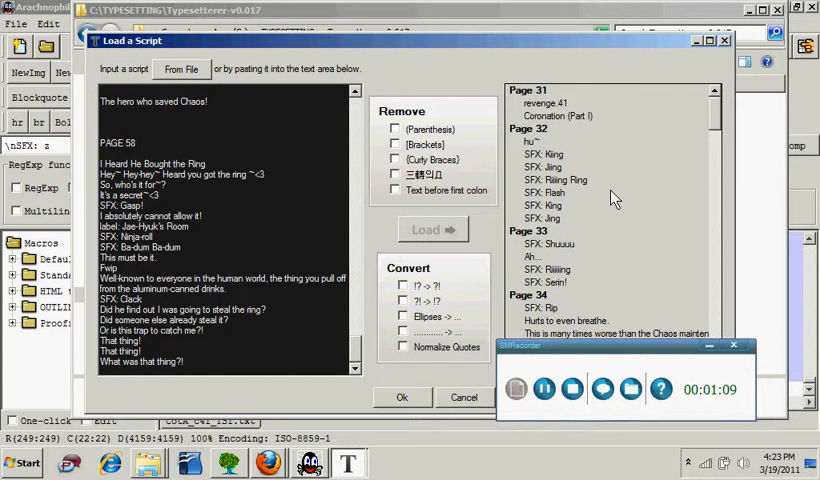
{"action": "mouse_move", "coordinate": [468, 122]}
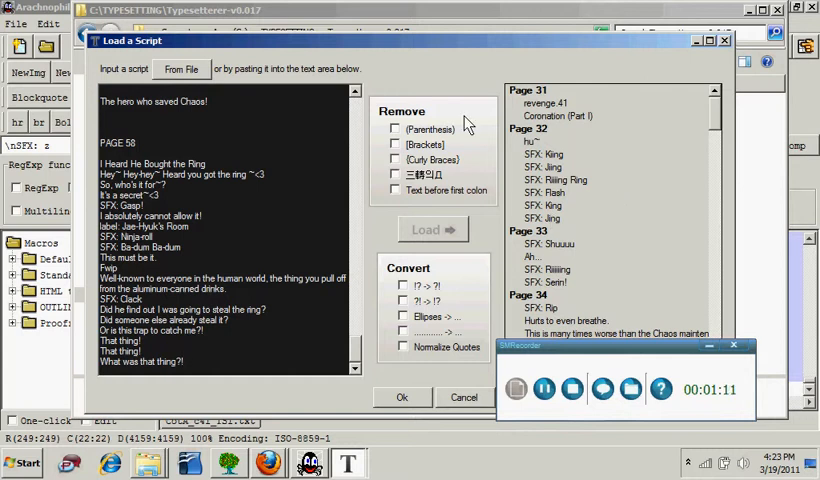
{"action": "mouse_move", "coordinate": [470, 180]}
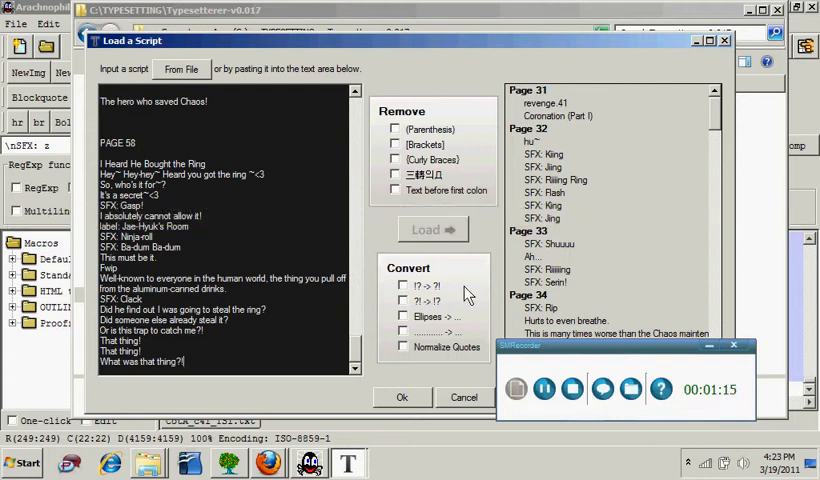
{"action": "mouse_move", "coordinate": [478, 362]}
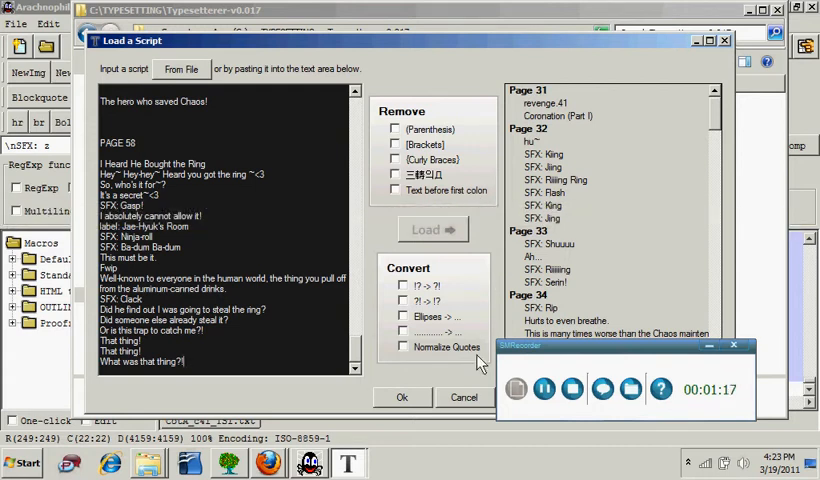
{"action": "mouse_move", "coordinate": [488, 240]}
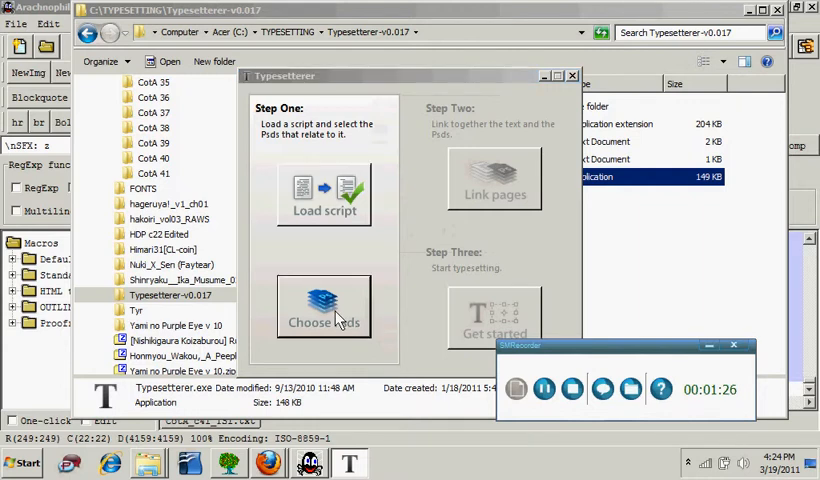
- Choose the CotA chapter 41 page PSD files as the typesetting targets
{"action": "left_click", "coordinate": [324, 306]}
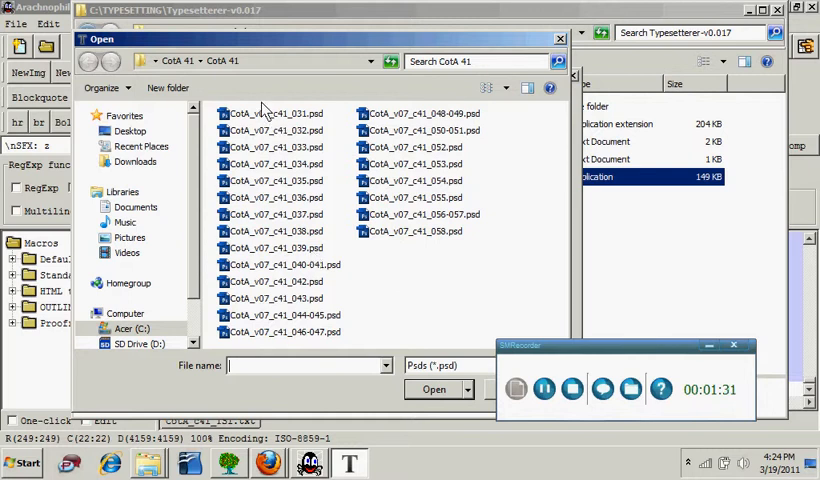
{"action": "left_click", "coordinate": [272, 112]}
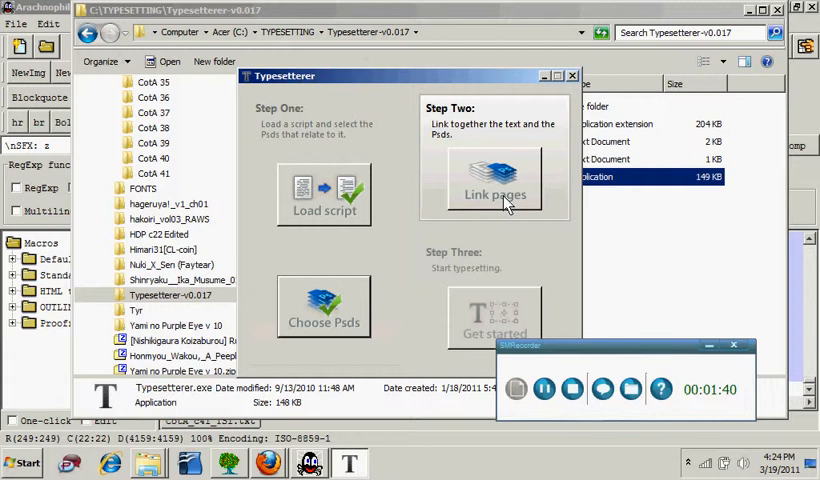
- Link script pages 31 through 58 to their PSDs in the Page Linker and accept
{"action": "left_click", "coordinate": [494, 194]}
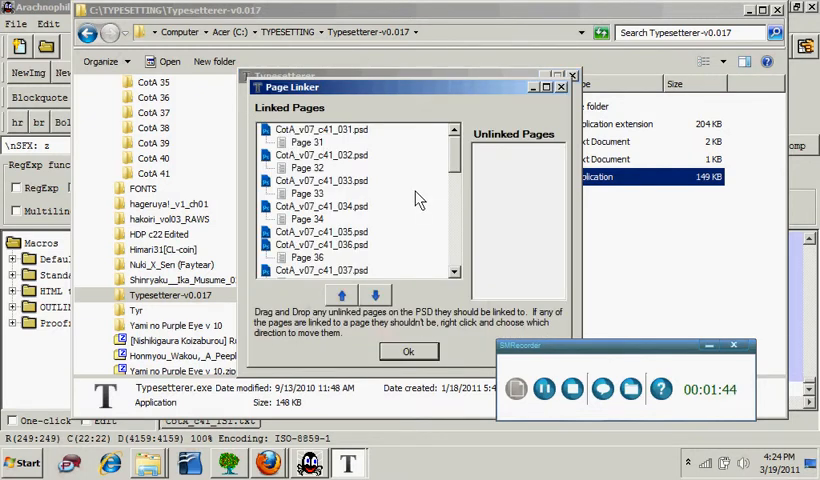
{"action": "mouse_move", "coordinate": [402, 220]}
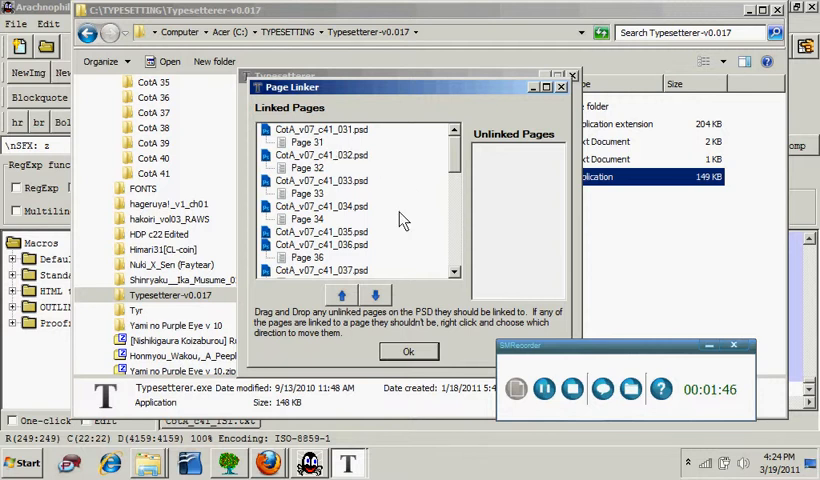
{"action": "scroll", "scroll_direction": "down", "scroll_amount": 3}
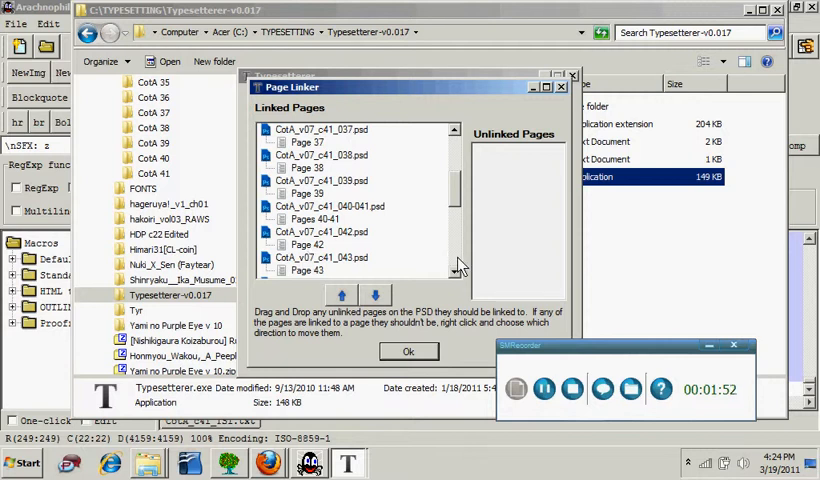
{"action": "scroll", "scroll_direction": "down", "scroll_amount": 3}
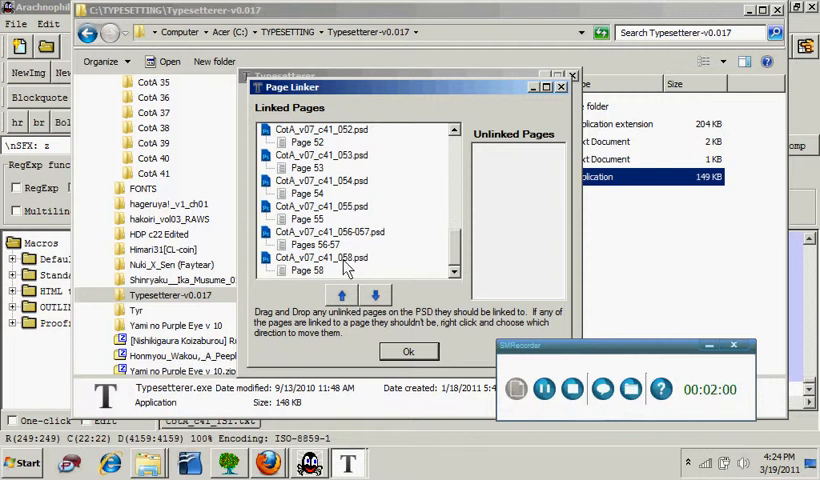
{"action": "left_click", "coordinate": [324, 256]}
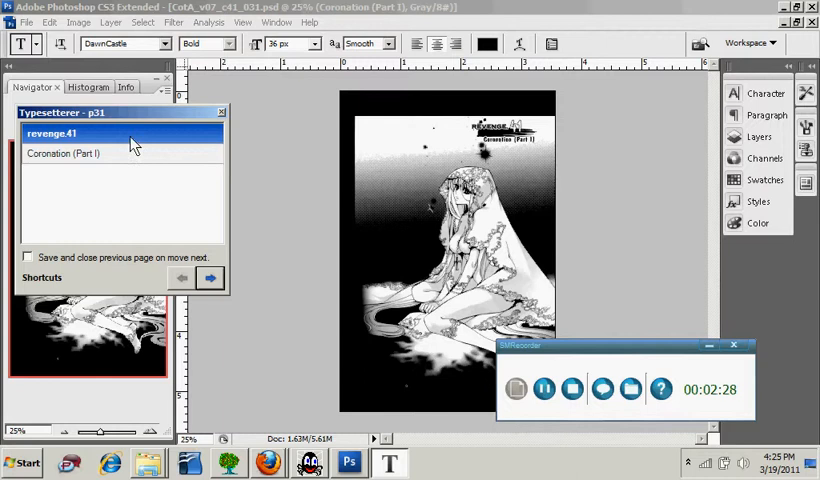
{"action": "mouse_move", "coordinate": [140, 162]}
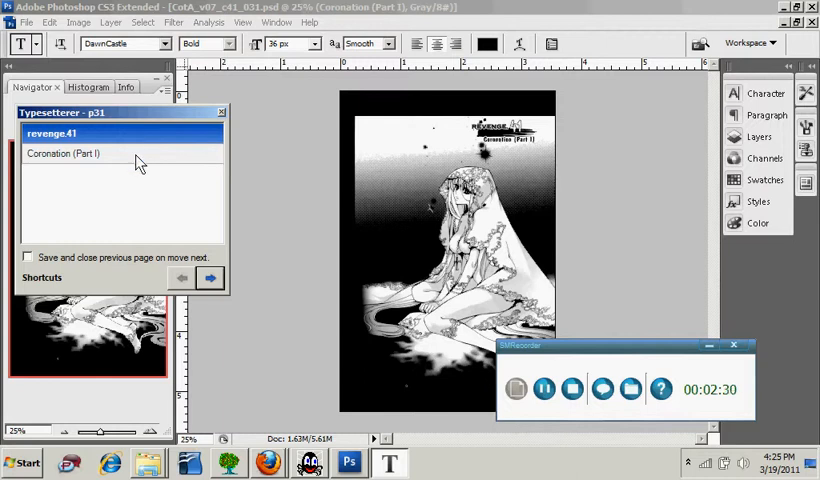
{"action": "mouse_move", "coordinate": [148, 162]}
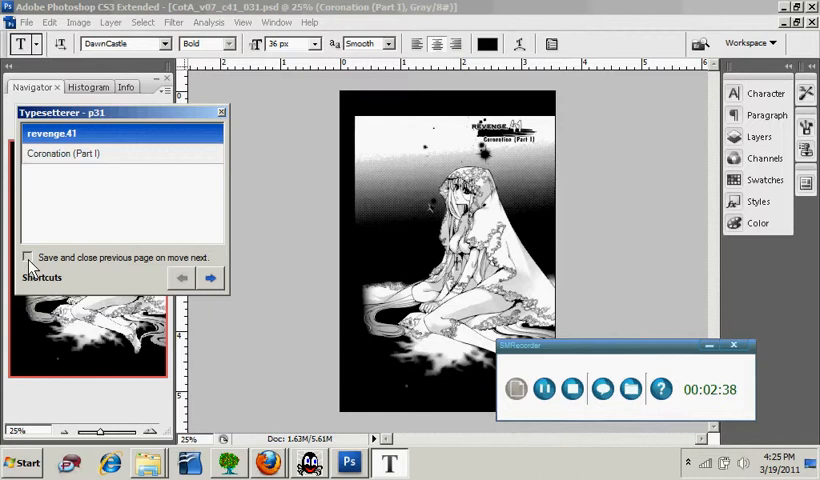
- Enable 'Save and close previous page on move next' and advance past page 31 to page 32
{"action": "left_click", "coordinate": [28, 258]}
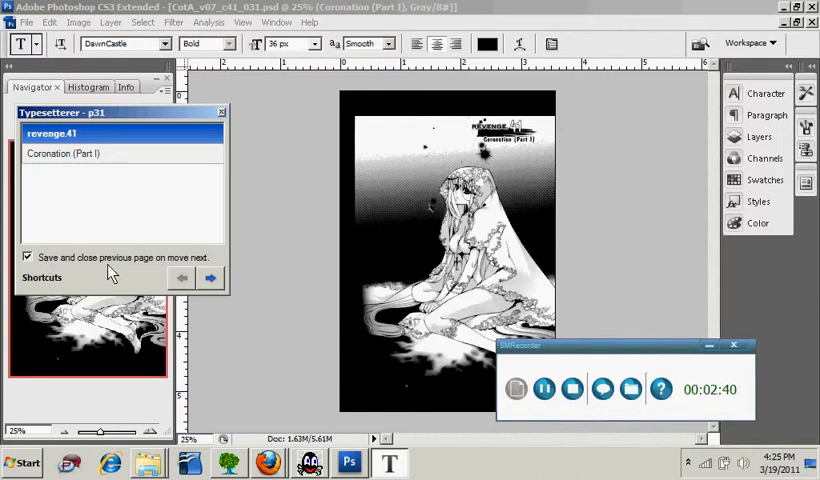
{"action": "mouse_move", "coordinate": [160, 264]}
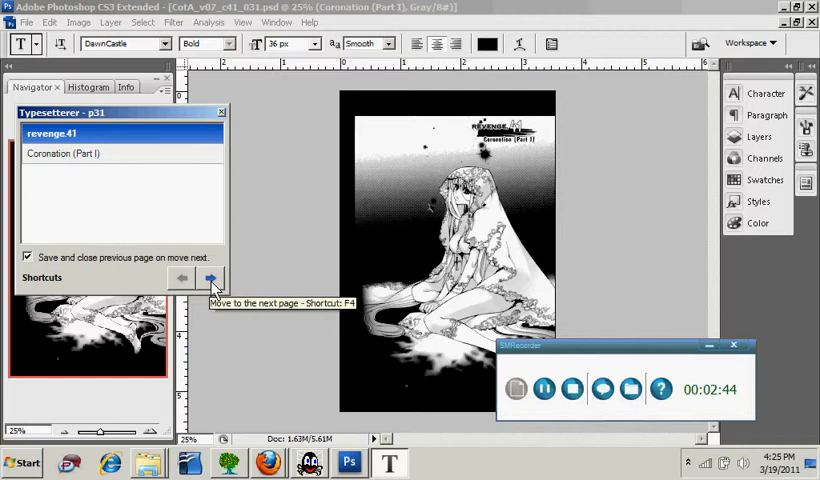
{"action": "left_click", "coordinate": [212, 278]}
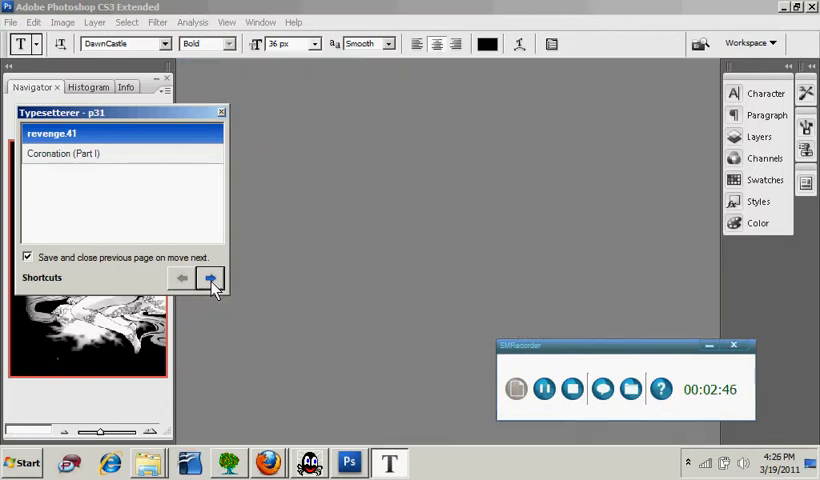
{"action": "left_click", "coordinate": [210, 278]}
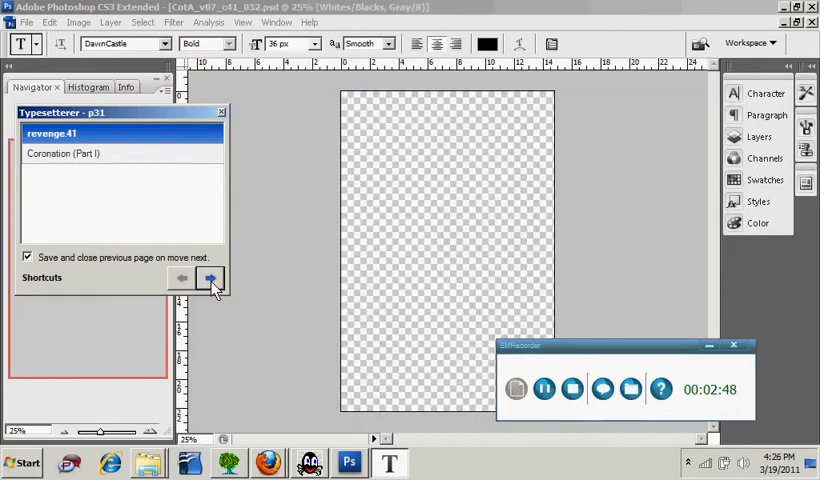
- Advance pages until CotA_v07_c41_037.psd opens with its script lines listed
{"action": "left_click", "coordinate": [210, 278]}
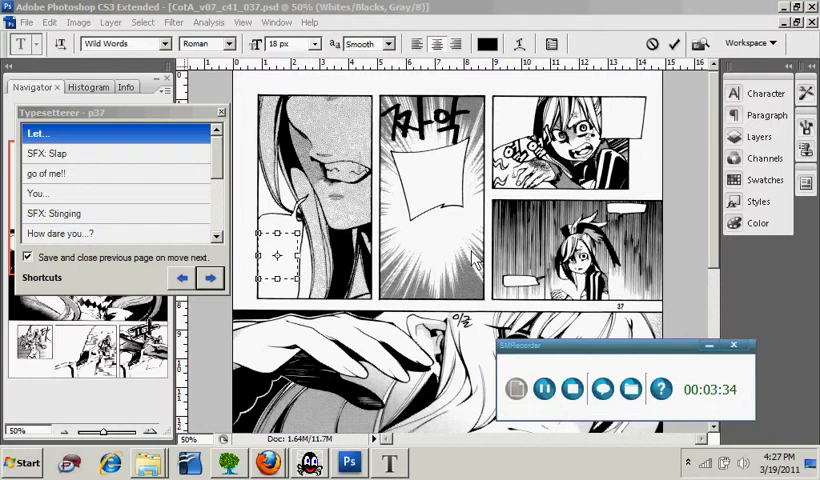
{"action": "mouse_move", "coordinate": [388, 202]}
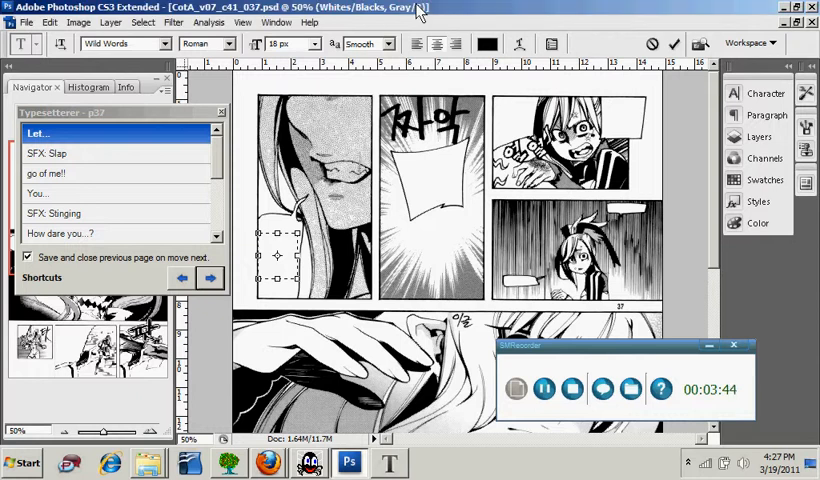
- Place the 'Let...' line as a committed text layer on page 37
{"action": "left_click", "coordinate": [60, 152]}
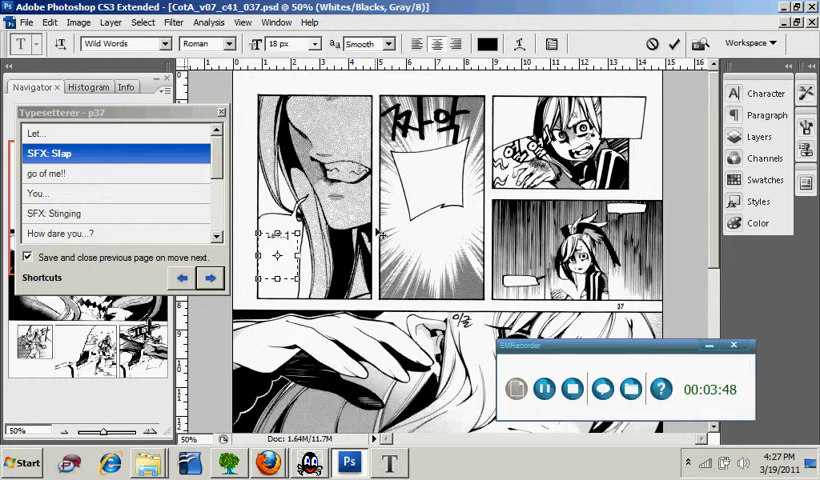
{"action": "left_click", "coordinate": [488, 44]}
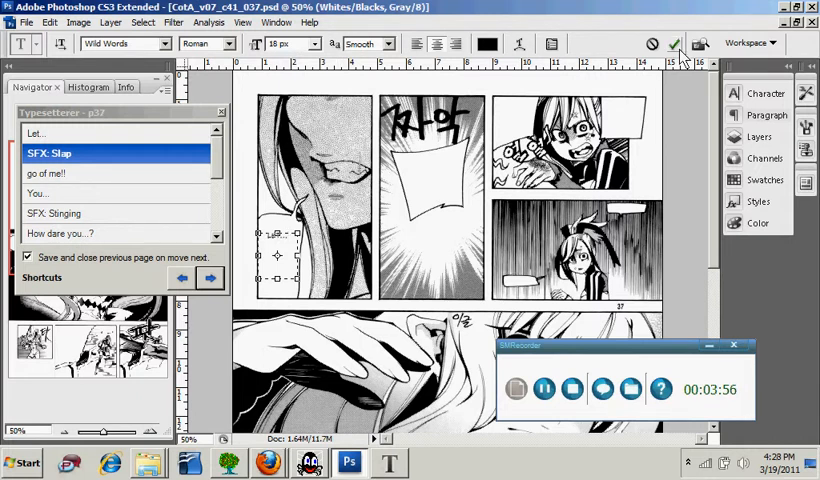
{"action": "left_click", "coordinate": [676, 44]}
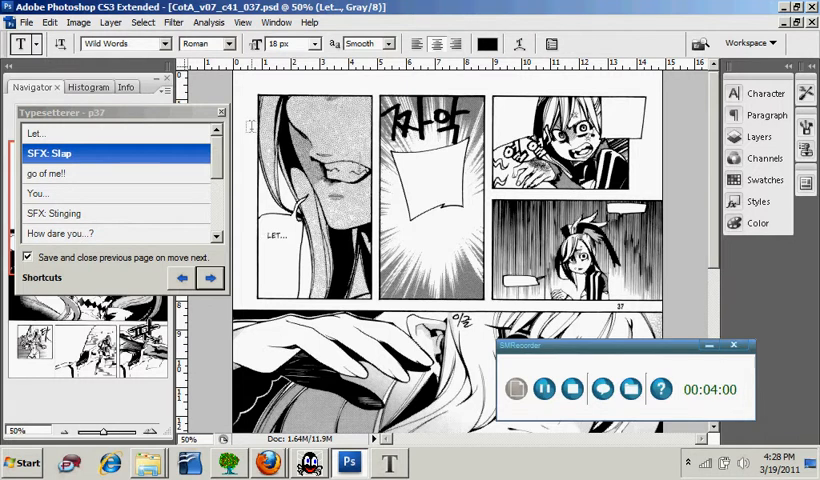
{"action": "left_click", "coordinate": [80, 22]}
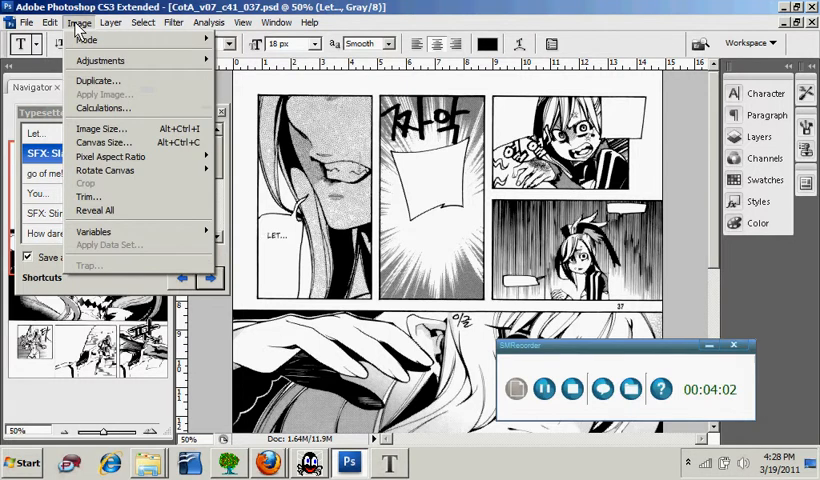
{"action": "left_click", "coordinate": [100, 128]}
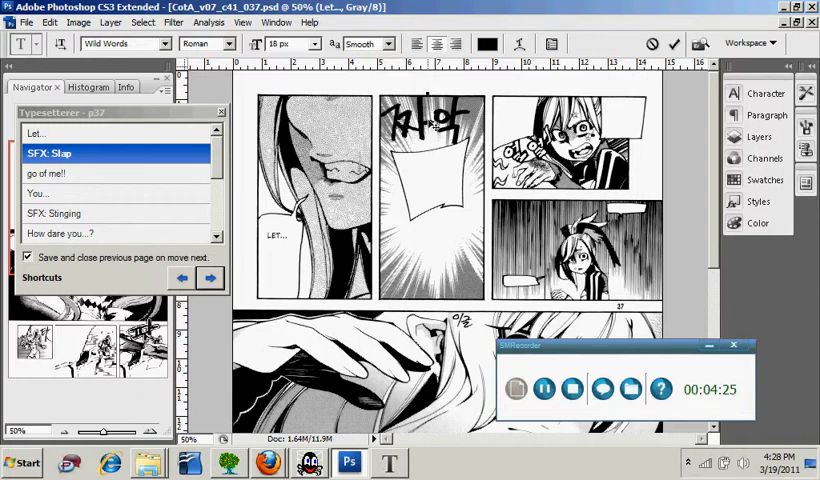
- Place the 'SFX: Slap' label above the panel and the 'go of me!' line by the character
{"action": "left_click", "coordinate": [44, 172]}
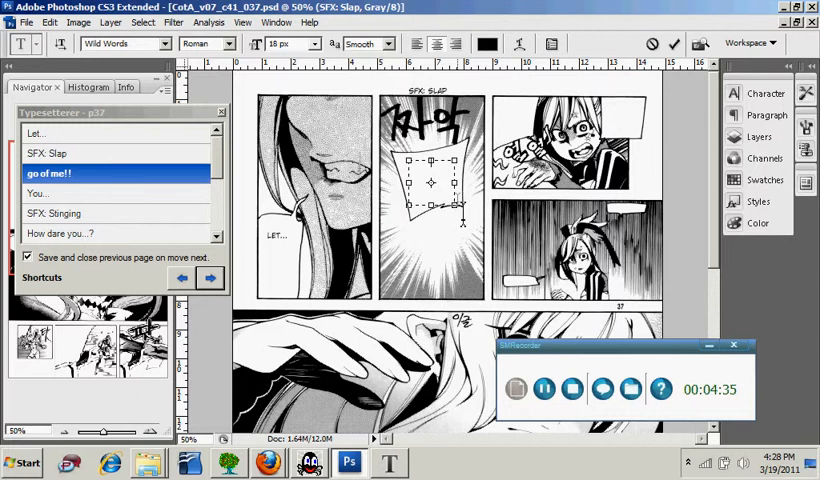
{"action": "left_click", "coordinate": [60, 192]}
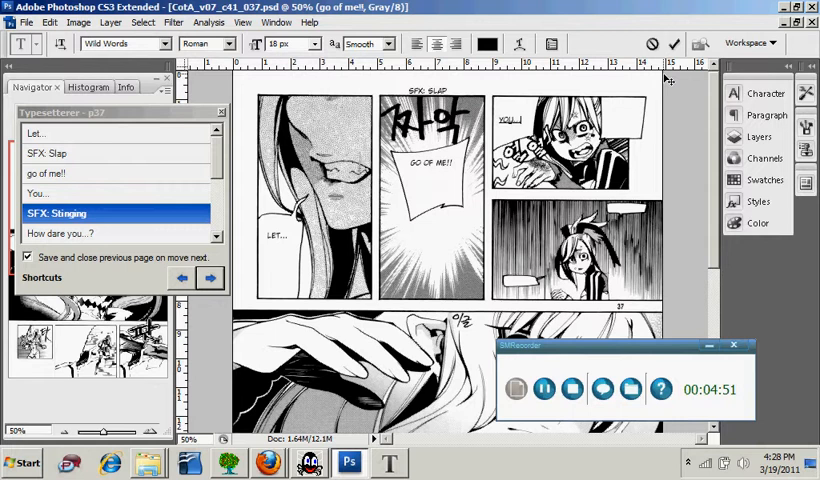
{"action": "mouse_move", "coordinate": [332, 178]}
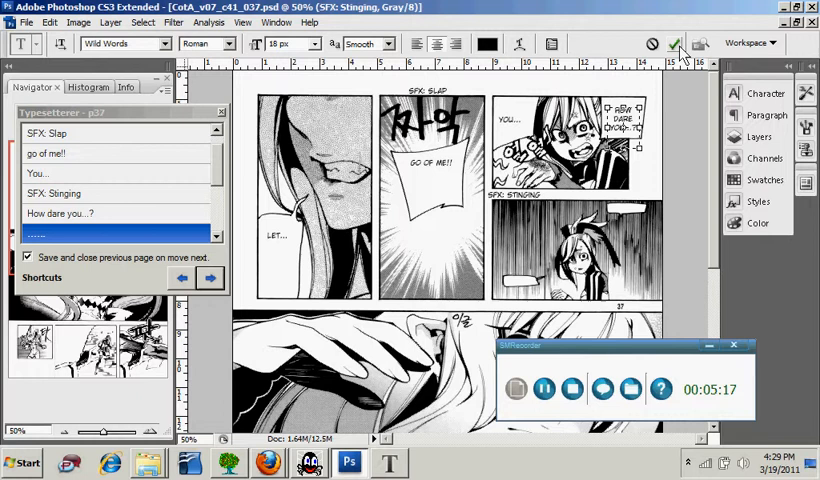
- Commit the 'SFX: Stinging' label and the manual controls speech line as text layers
{"action": "left_click", "coordinate": [676, 44]}
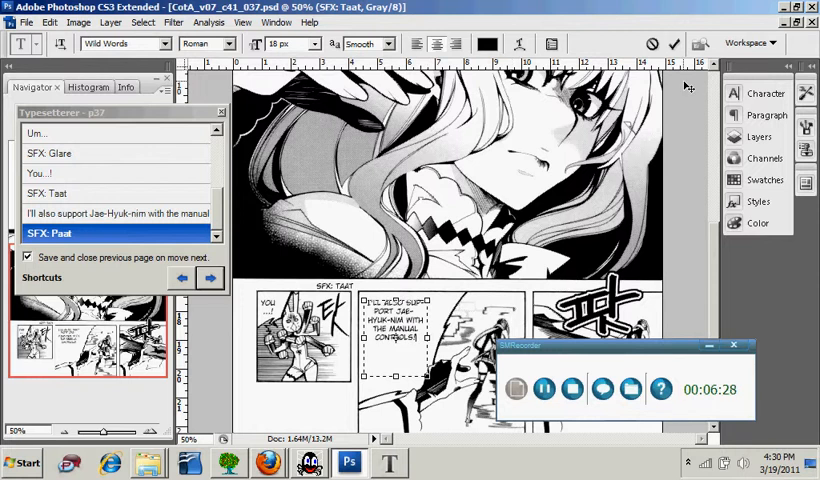
{"action": "left_click", "coordinate": [672, 44]}
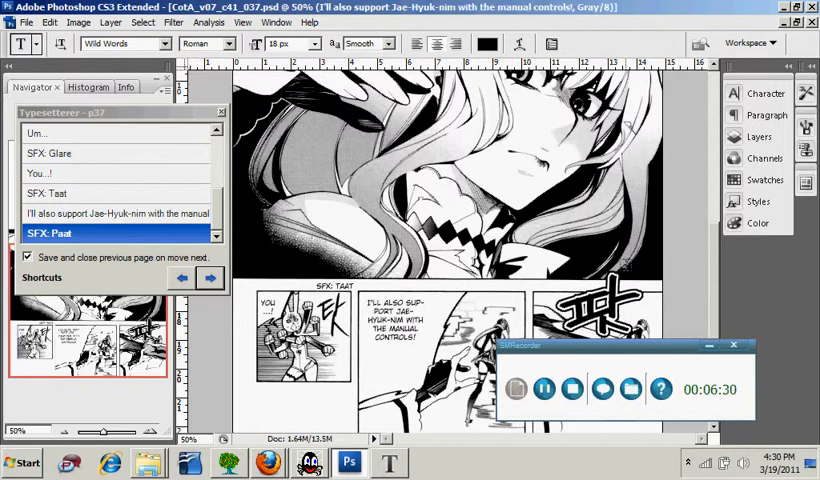